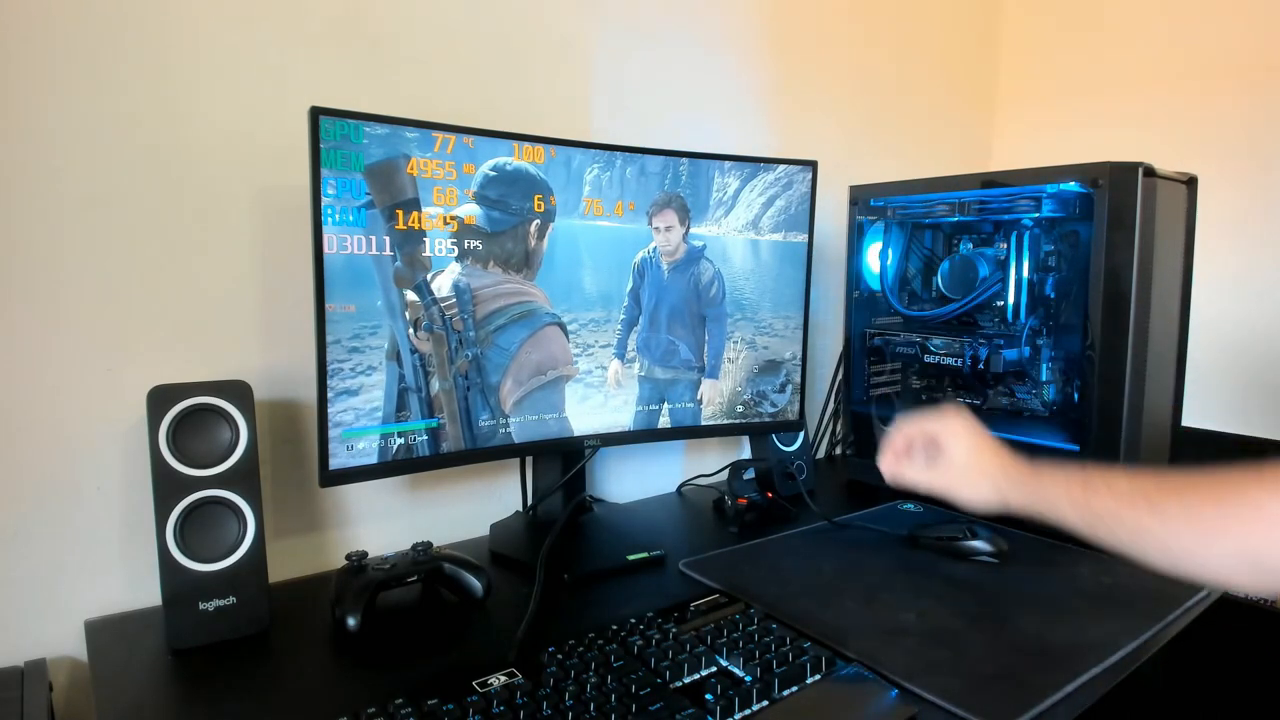
{"action": "mouse_move", "coordinate": [960, 520]}
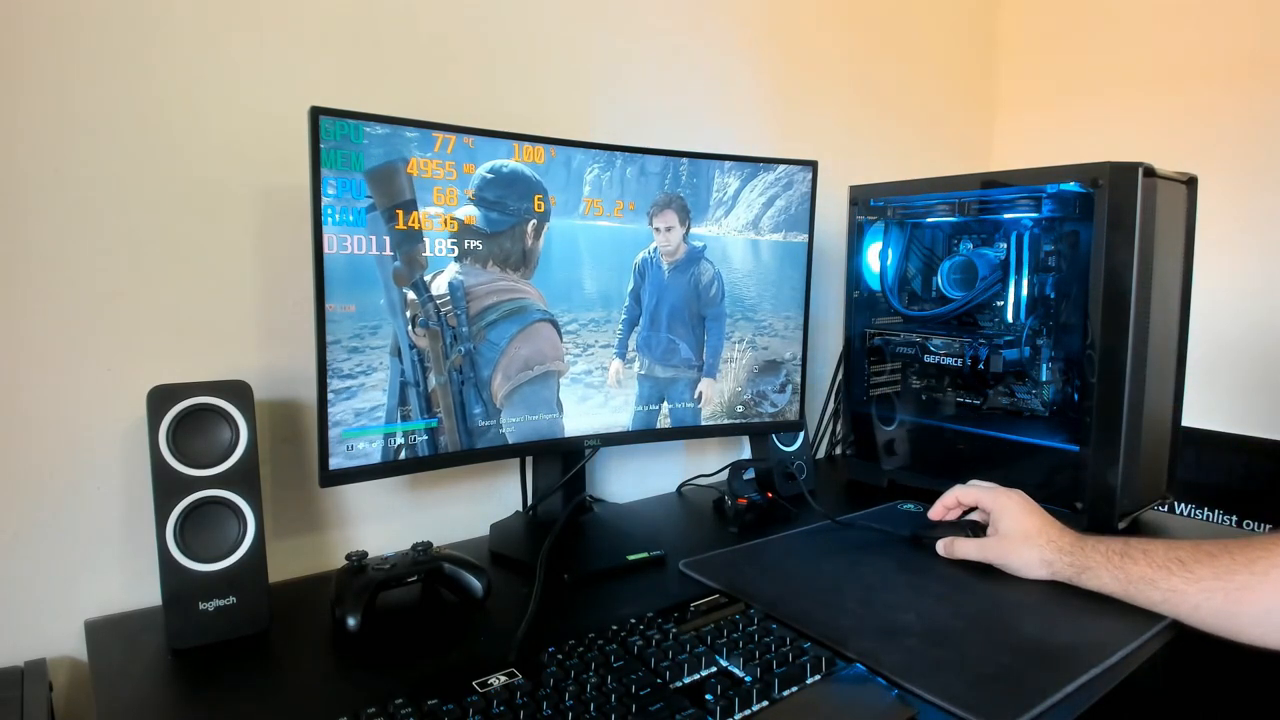